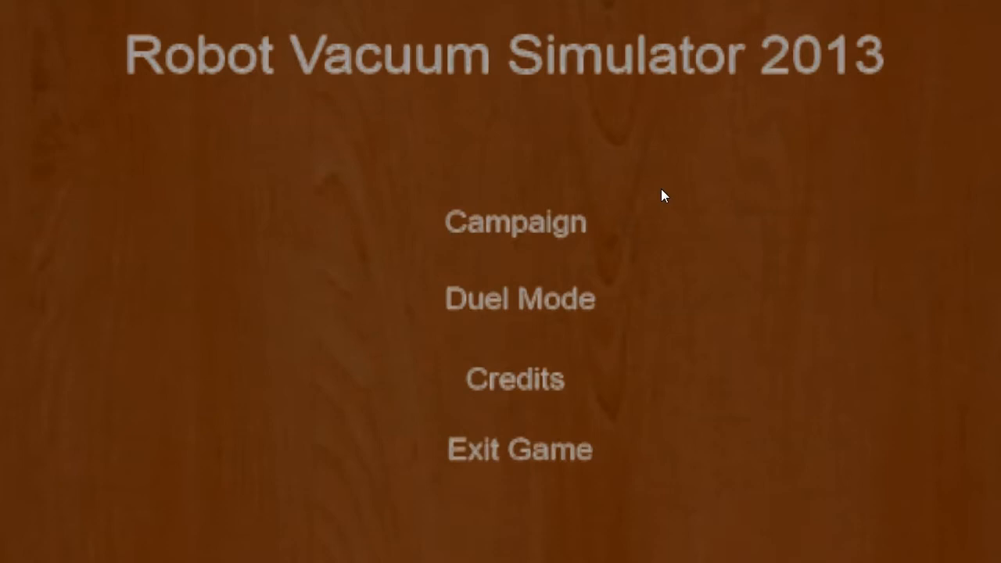
{"action": "mouse_move", "coordinate": [959, 66]}
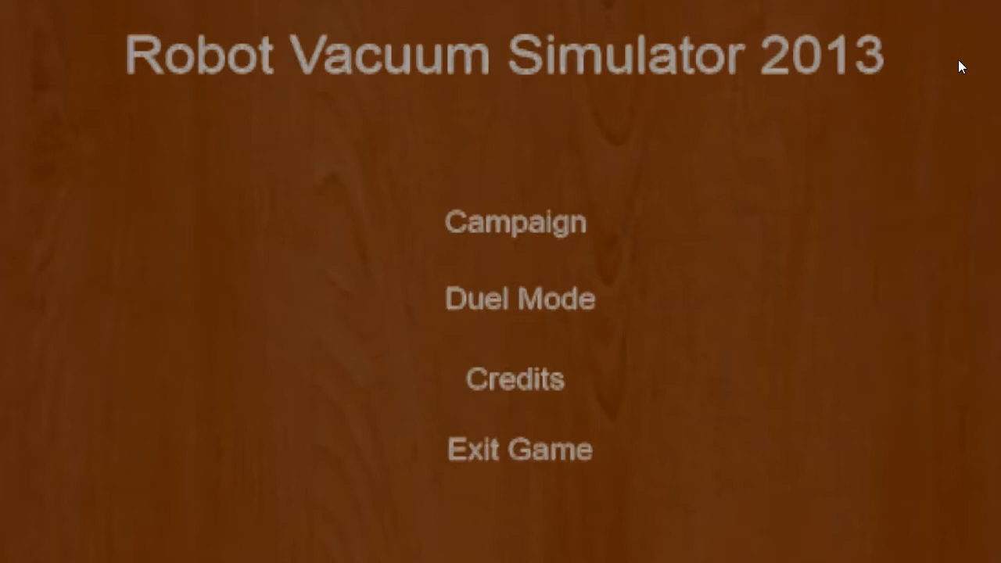
{"action": "mouse_move", "coordinate": [838, 193]}
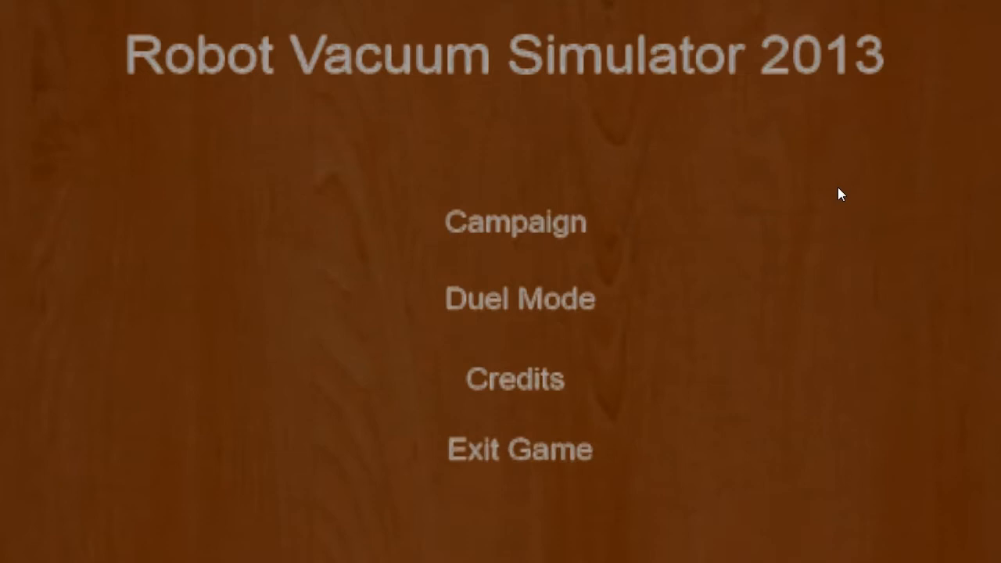
{"action": "mouse_move", "coordinate": [849, 254]}
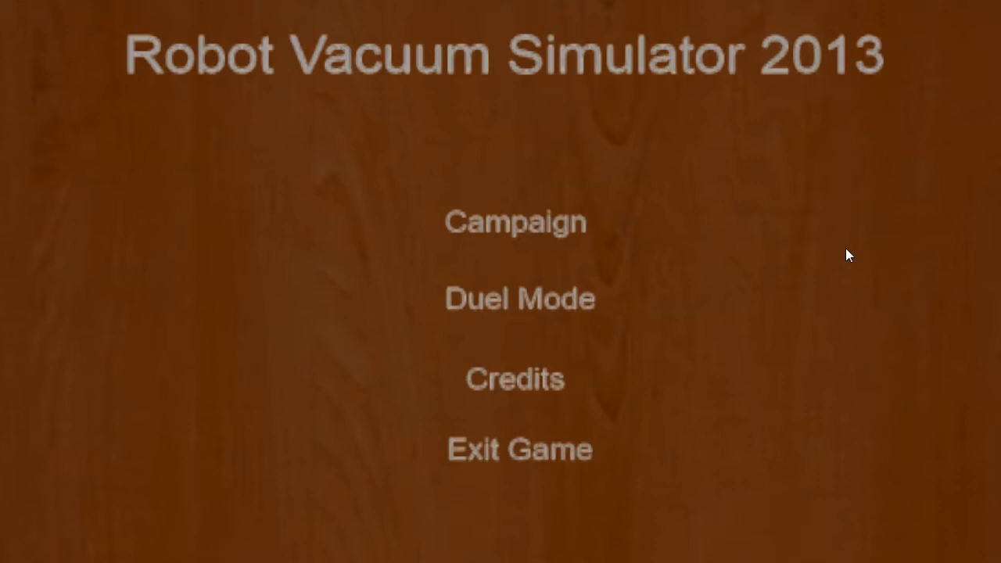
{"action": "mouse_move", "coordinate": [571, 246]}
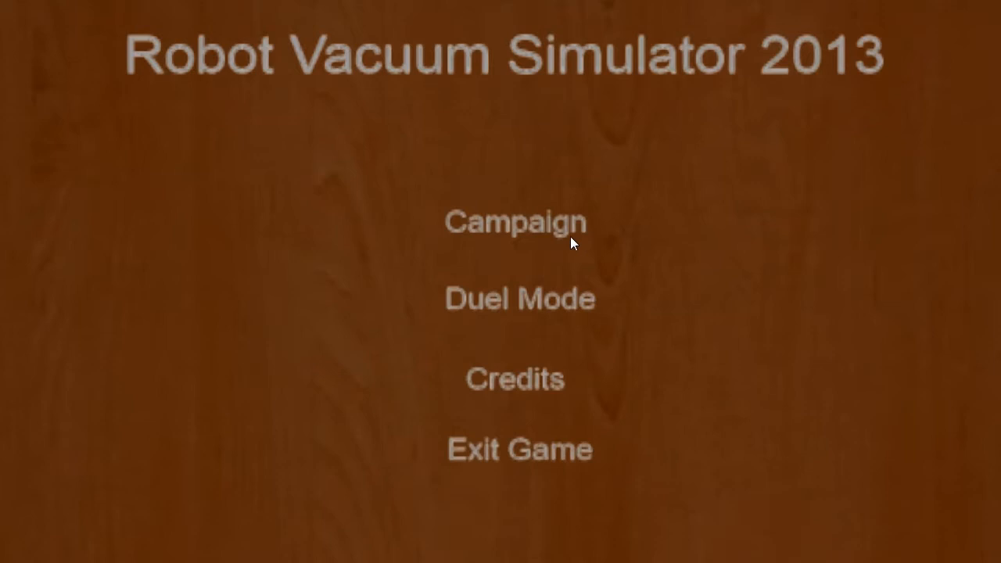
- Start the campaign and steer the vacuum into the kitchen along the cabinets
{"action": "left_click", "coordinate": [507, 222]}
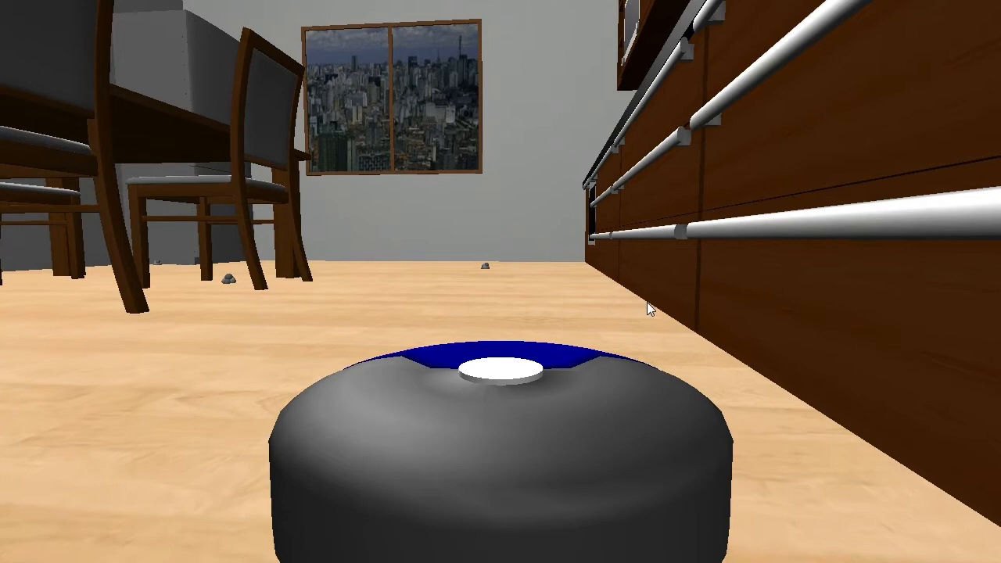
- Turn the vacuum left then right to drive past the dining table toward the fridge
{"action": "scroll", "scroll_direction": "left", "scroll_amount": 3}
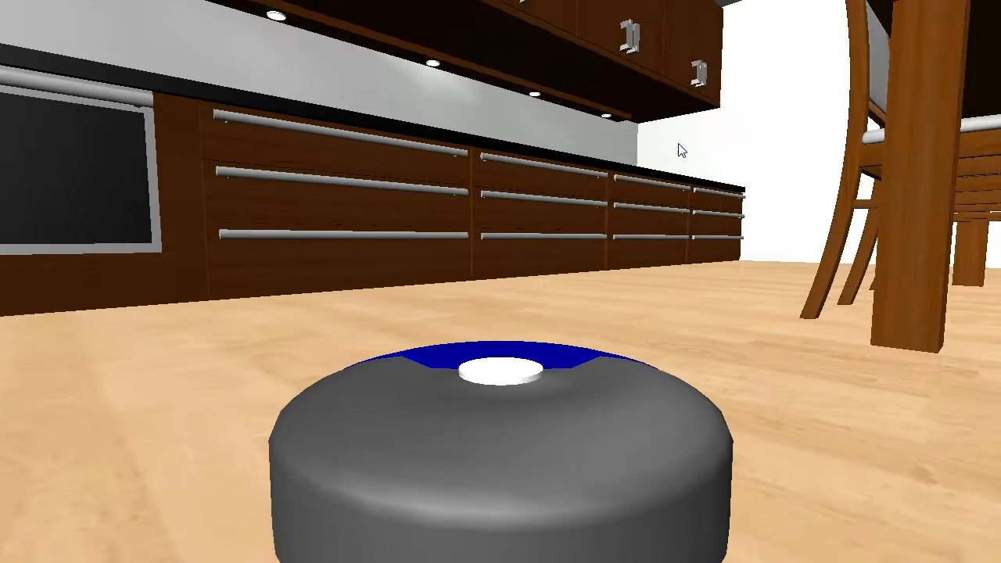
{"action": "scroll", "scroll_direction": "right", "scroll_amount": 3}
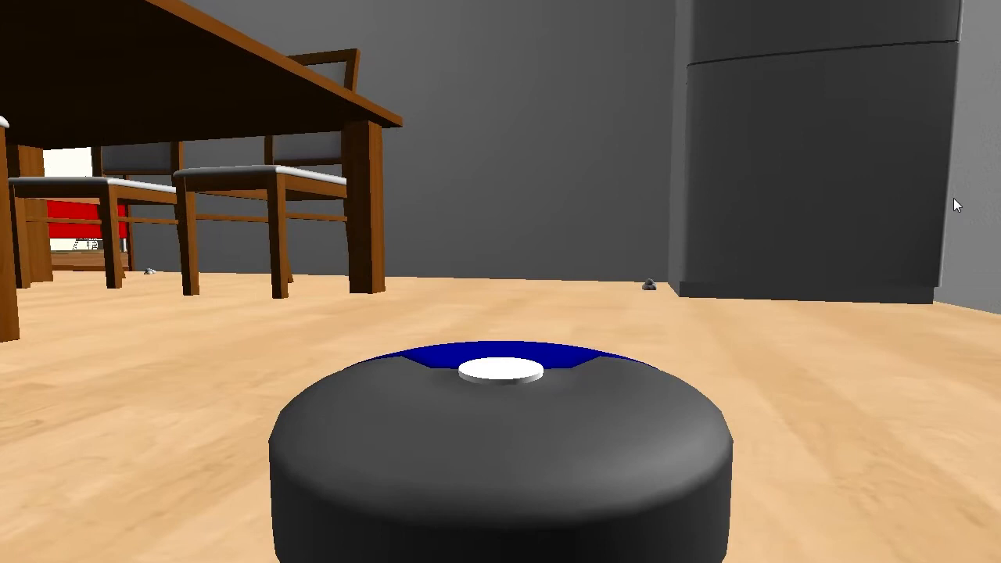